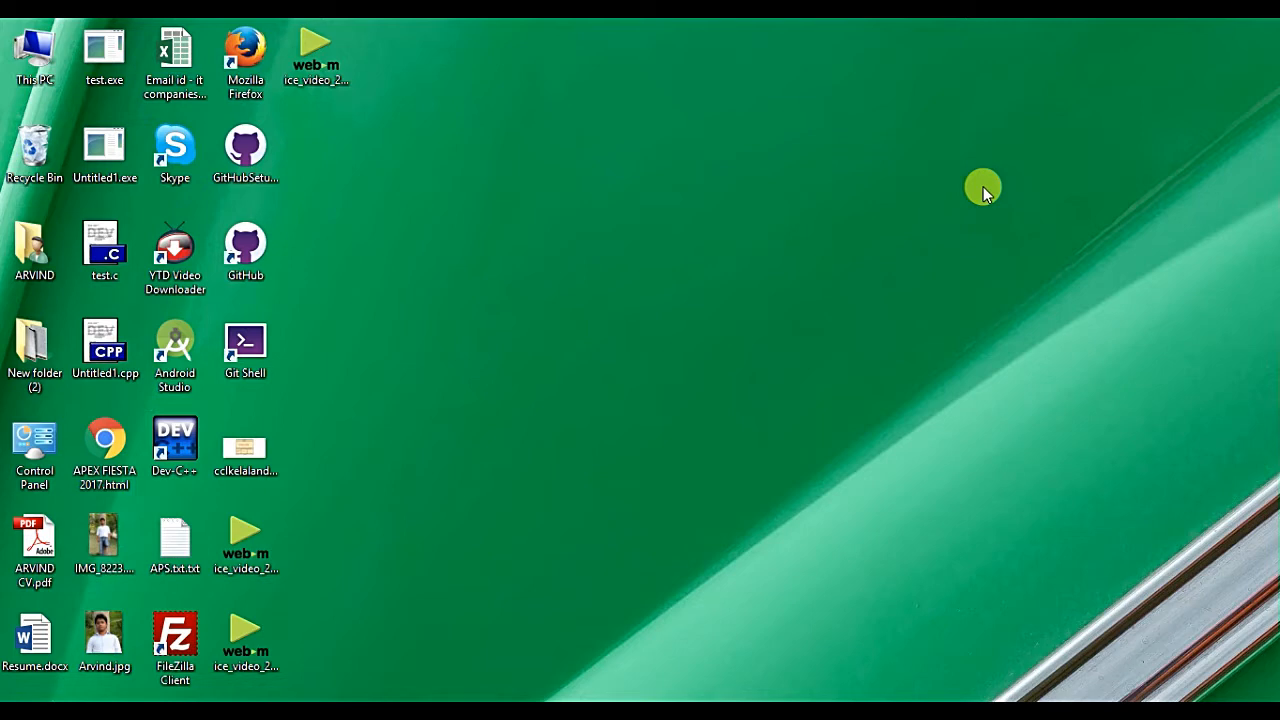
{"action": "mouse_move", "coordinate": [340, 624]}
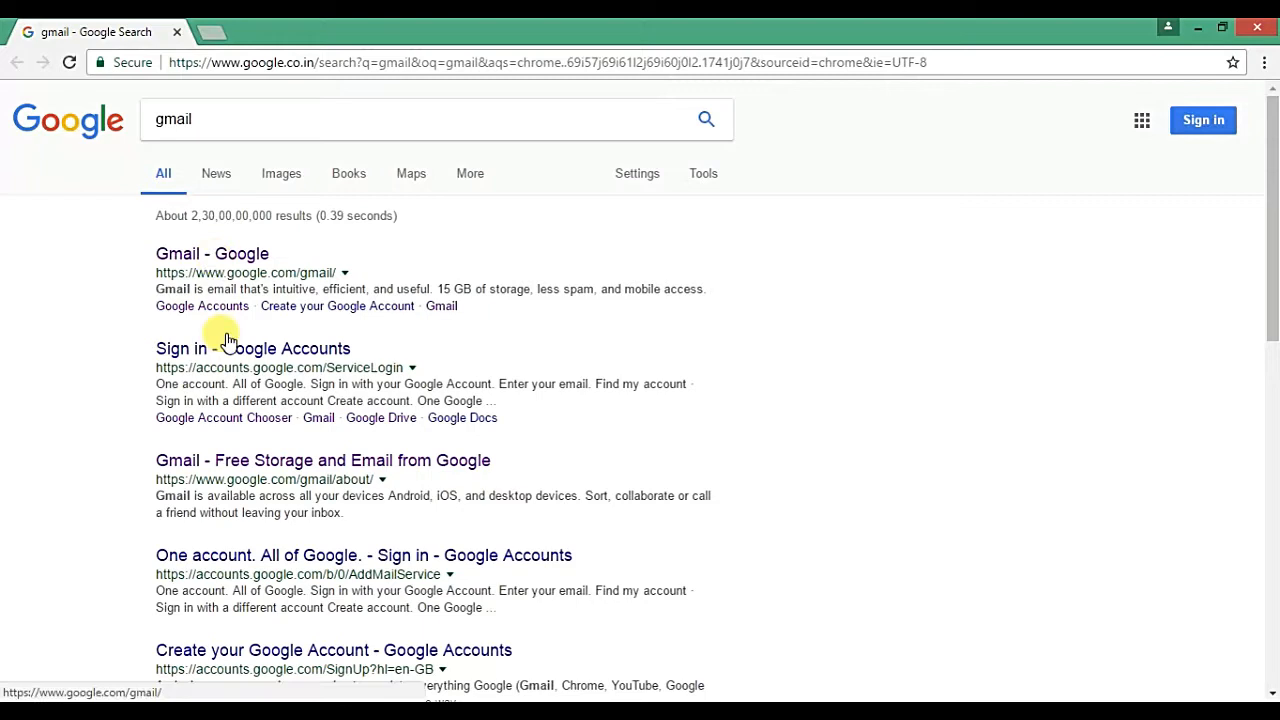
Sign in to Gmail from the search result using the suggested account address and password.
{"action": "left_click", "coordinate": [212, 252]}
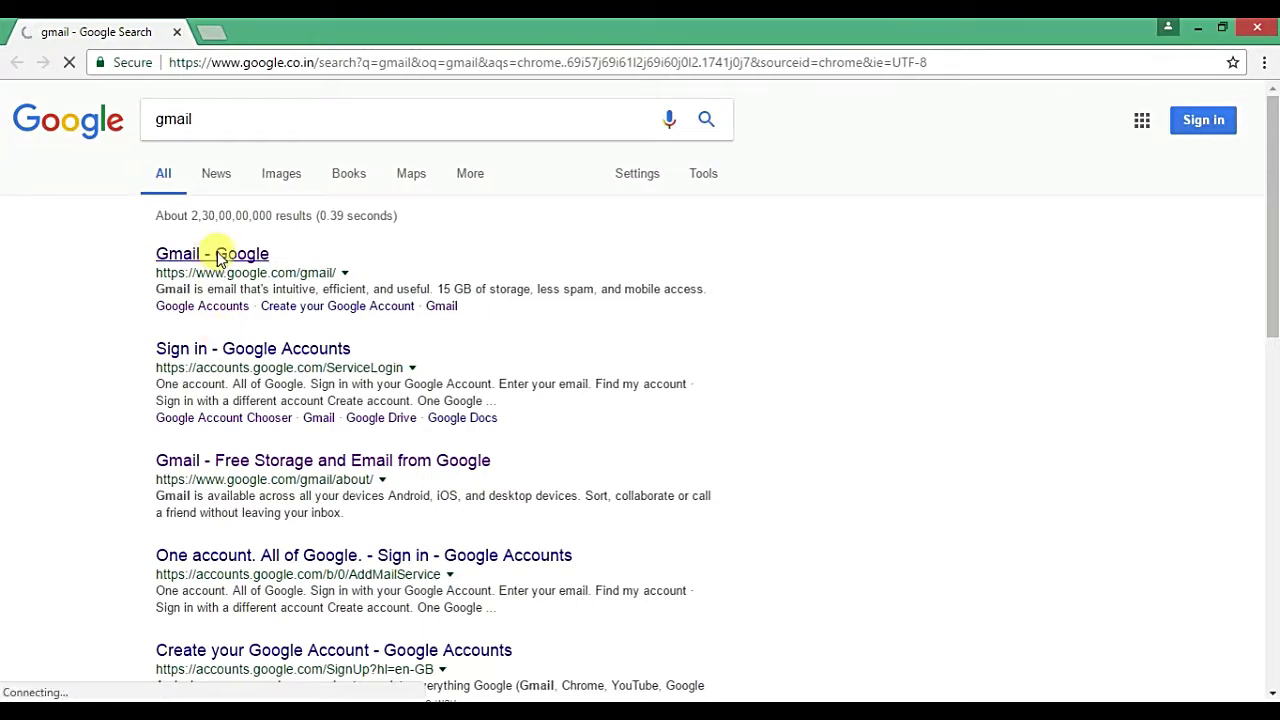
{"action": "left_click", "coordinate": [212, 252]}
{"action": "type", "text": "sv"}
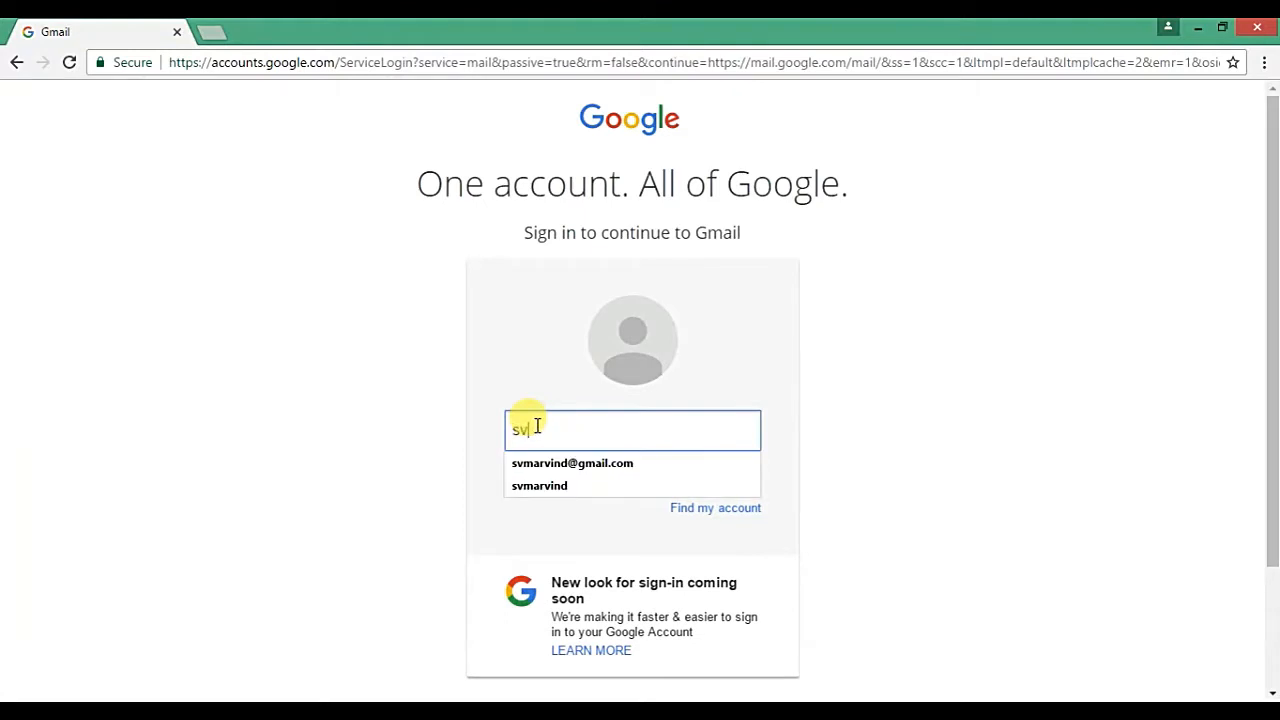
{"action": "left_click", "coordinate": [572, 464]}
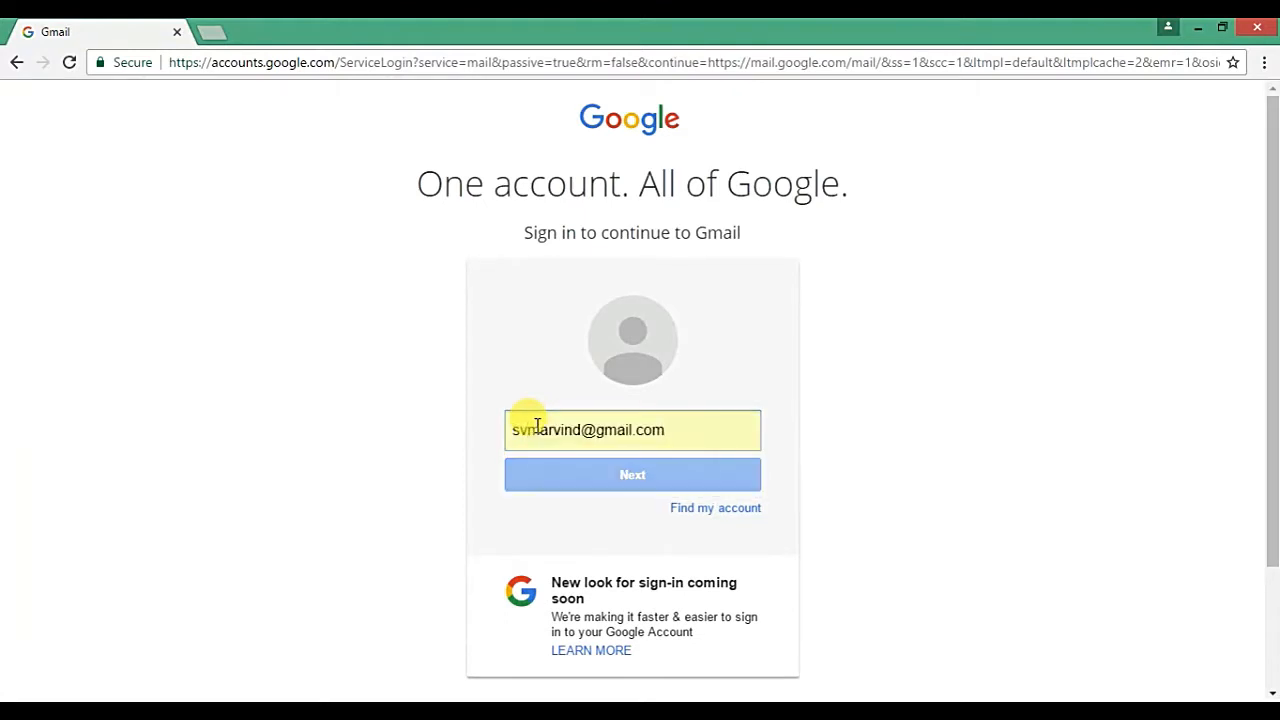
{"action": "left_click", "coordinate": [632, 474]}
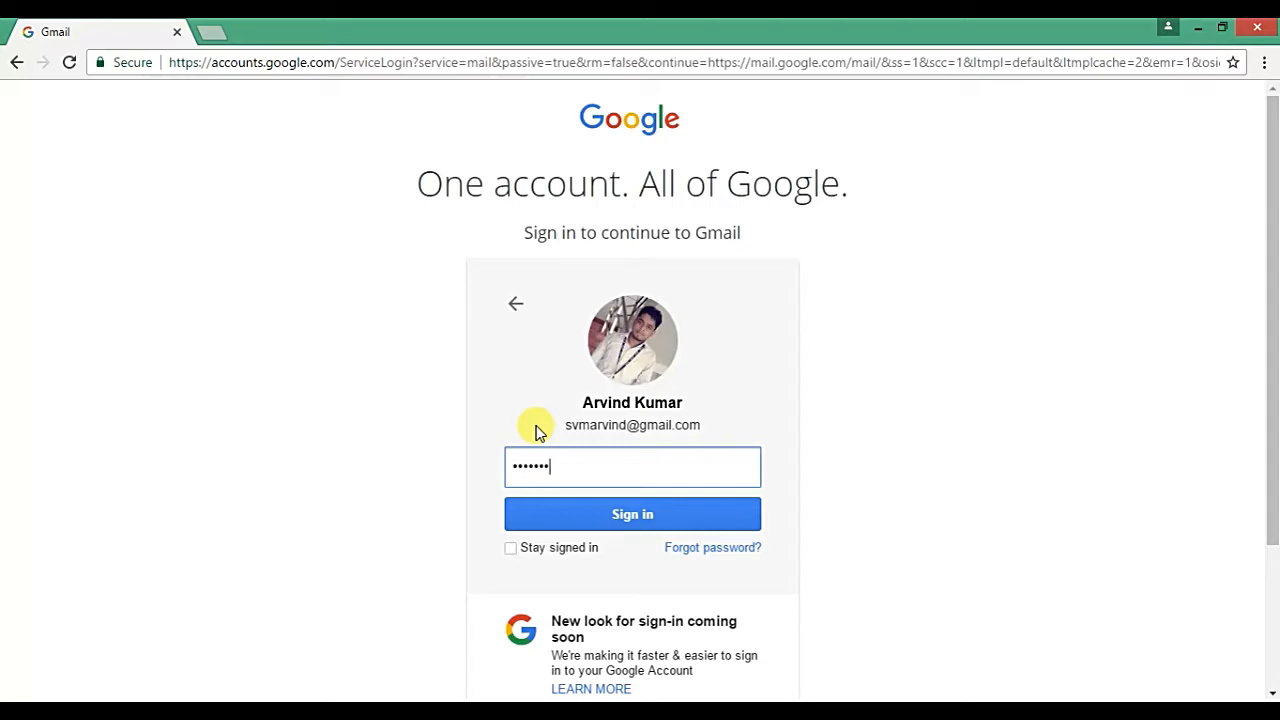
{"action": "left_click", "coordinate": [632, 514]}
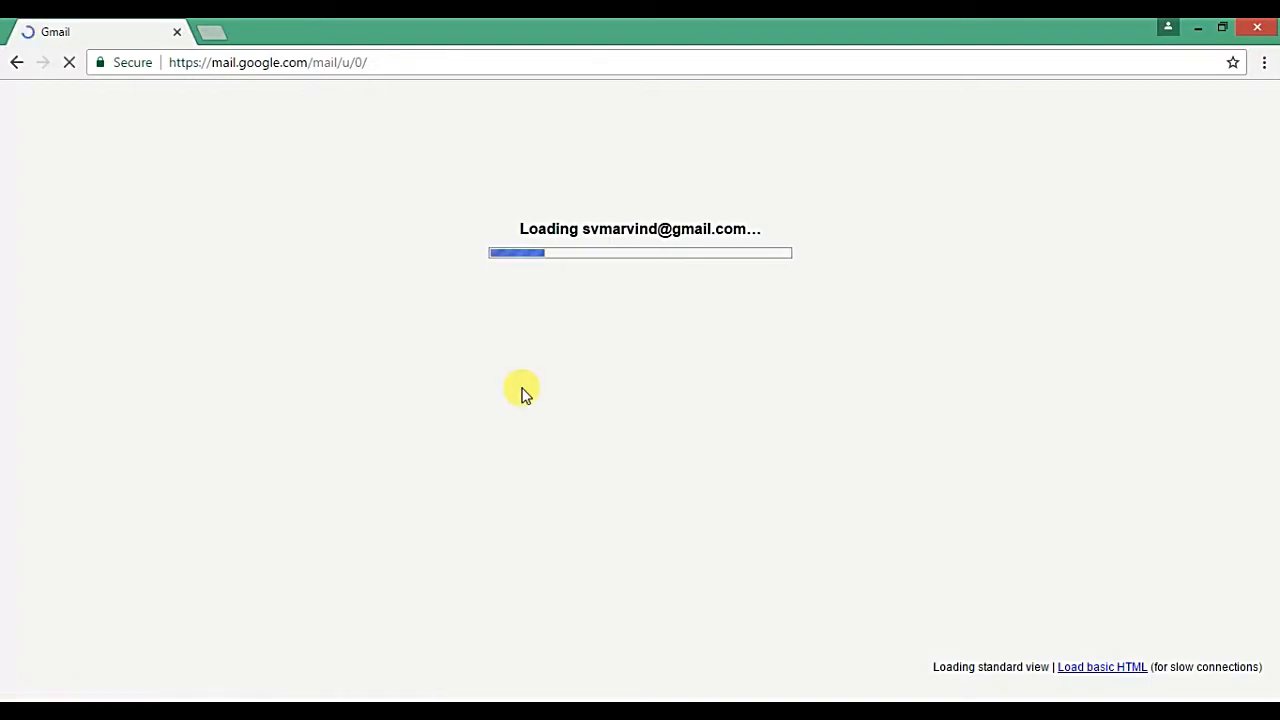
{"action": "mouse_move", "coordinate": [668, 424]}
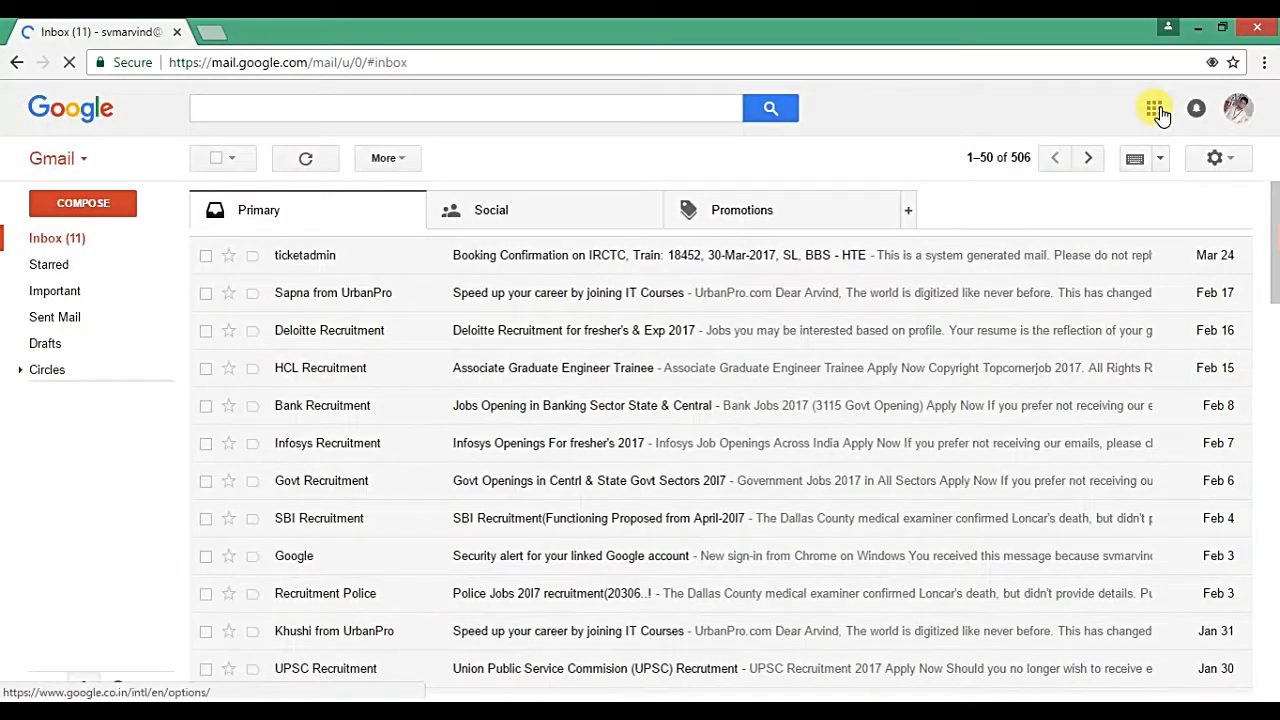
Launch Google Drive from Gmail's Google apps grid into a new tab.
{"action": "left_click", "coordinate": [1152, 108]}
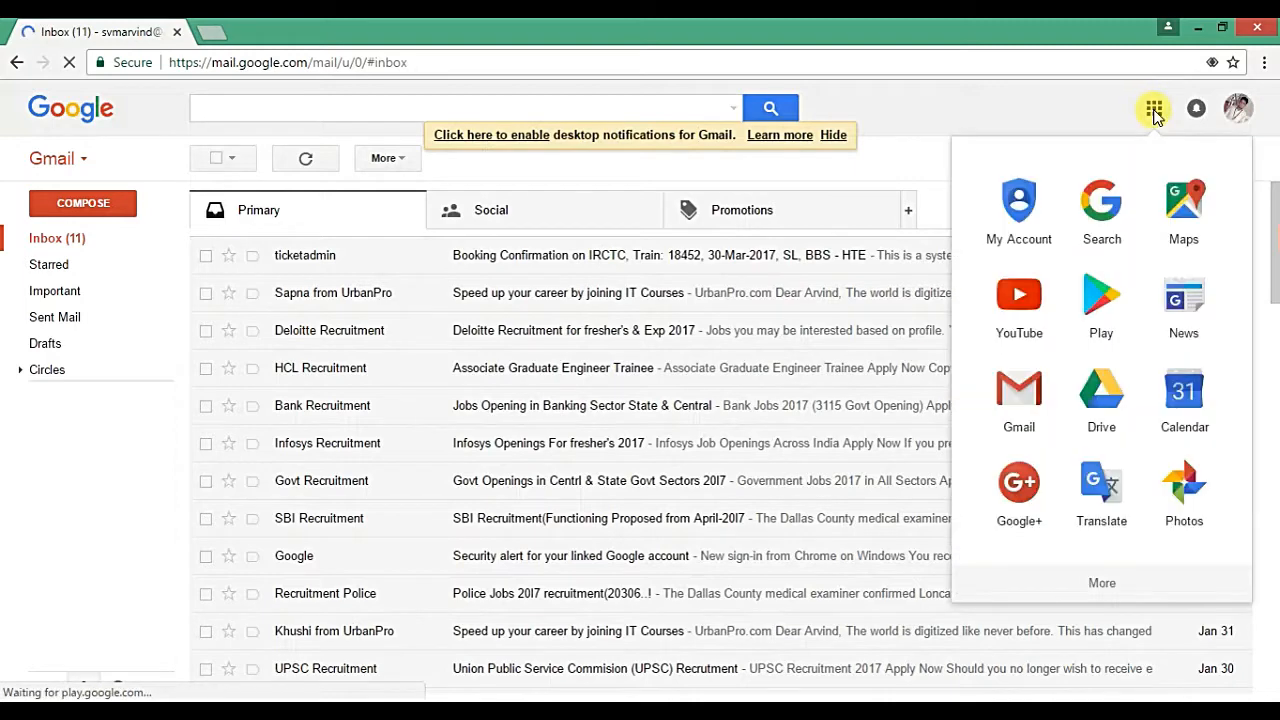
{"action": "left_click", "coordinate": [1100, 384]}
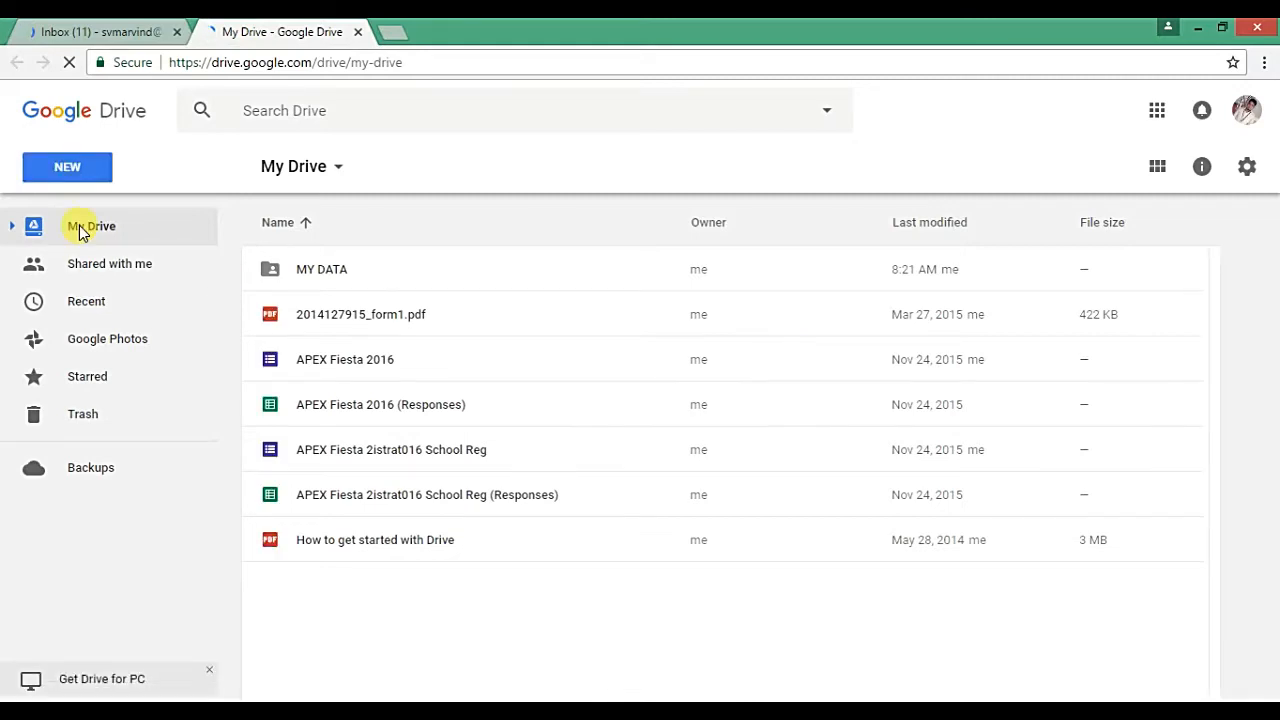
Show My Drive's contents and select the MY DATA folder row.
{"action": "left_click", "coordinate": [90, 226]}
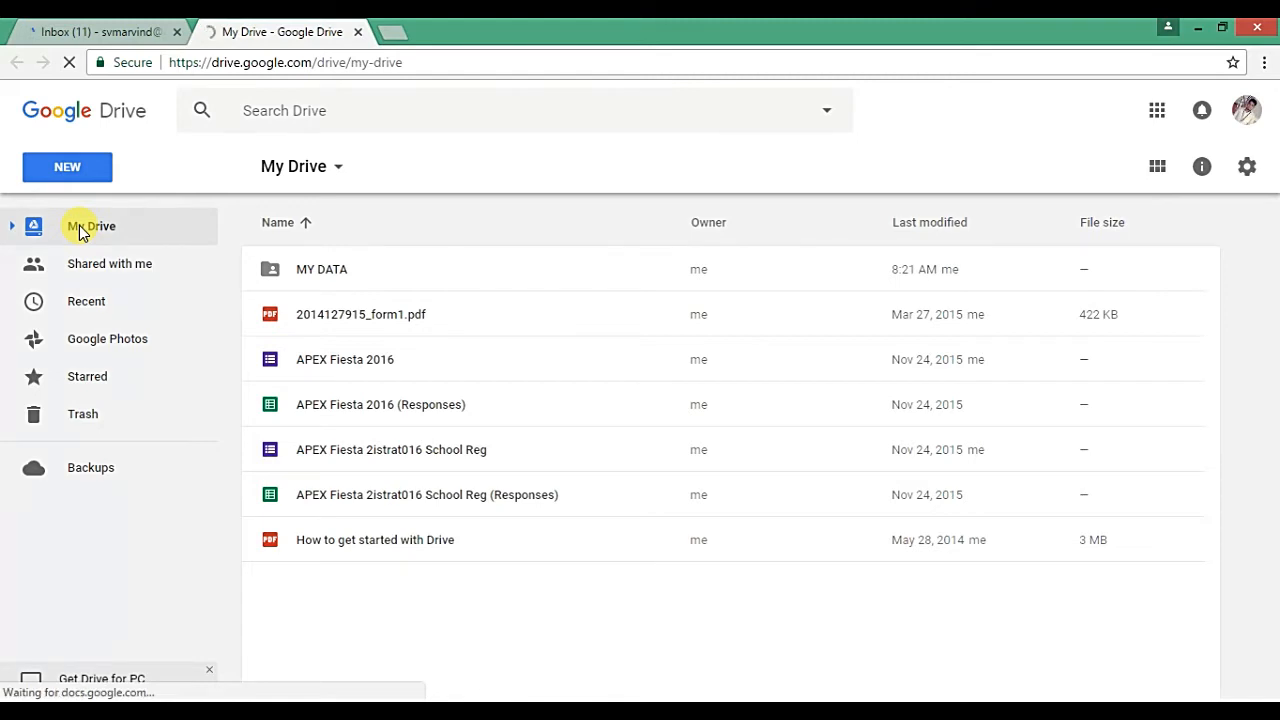
{"action": "mouse_move", "coordinate": [472, 244]}
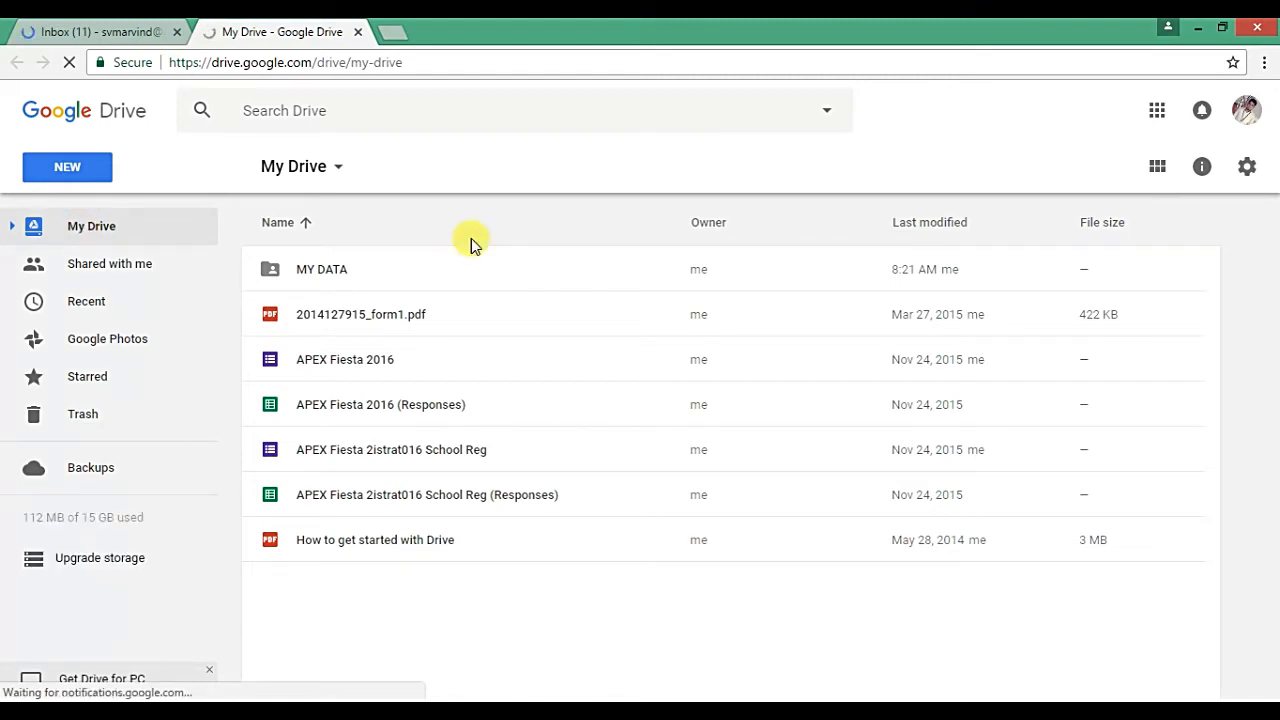
{"action": "mouse_move", "coordinate": [500, 418]}
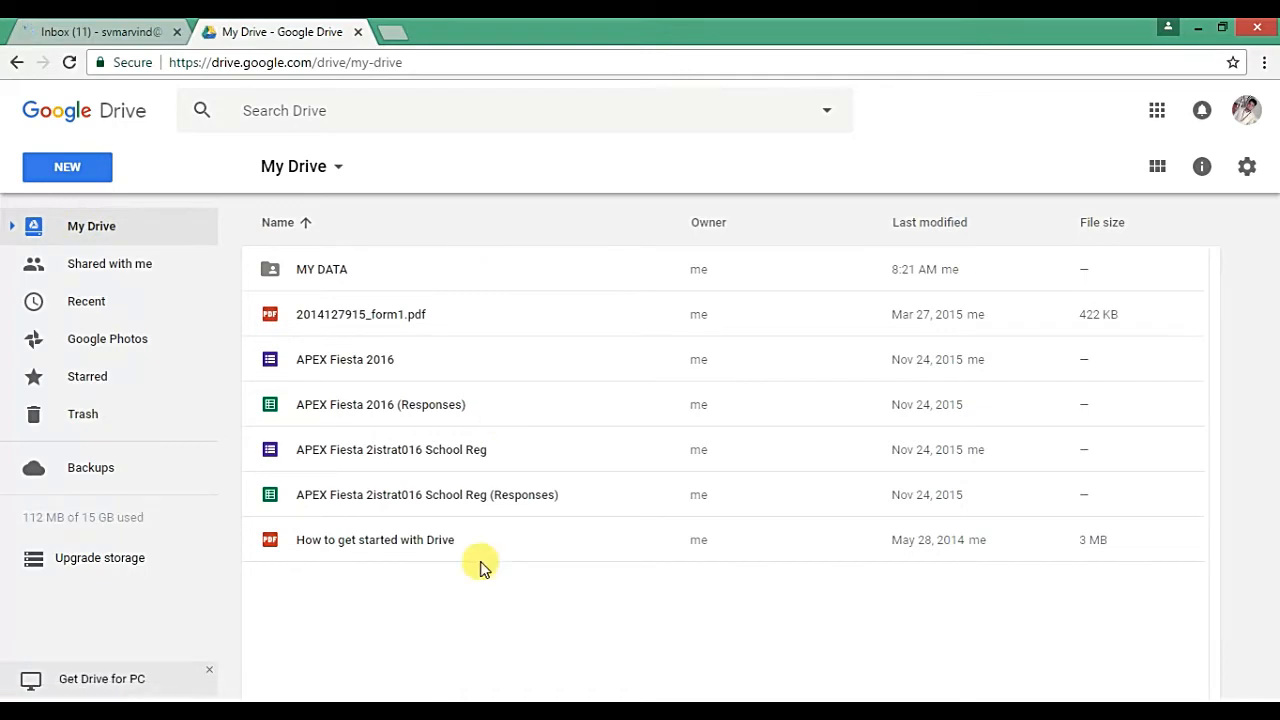
{"action": "mouse_move", "coordinate": [350, 396]}
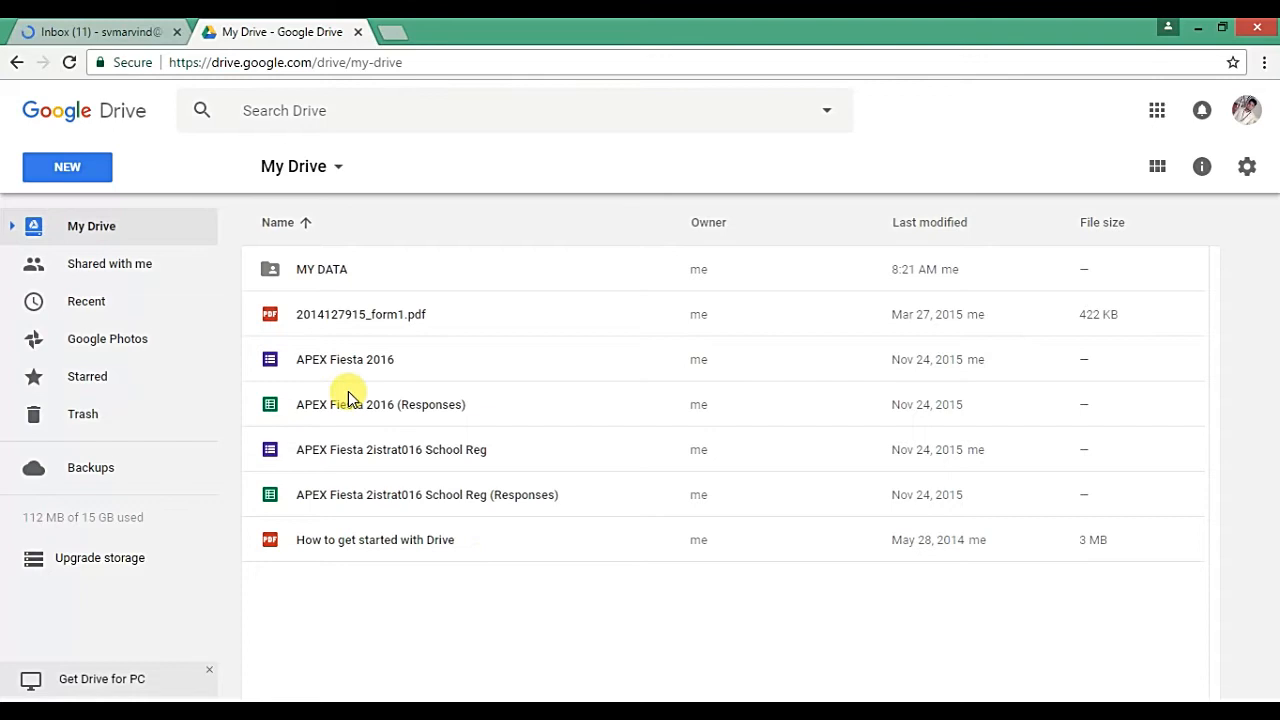
{"action": "mouse_move", "coordinate": [330, 268]}
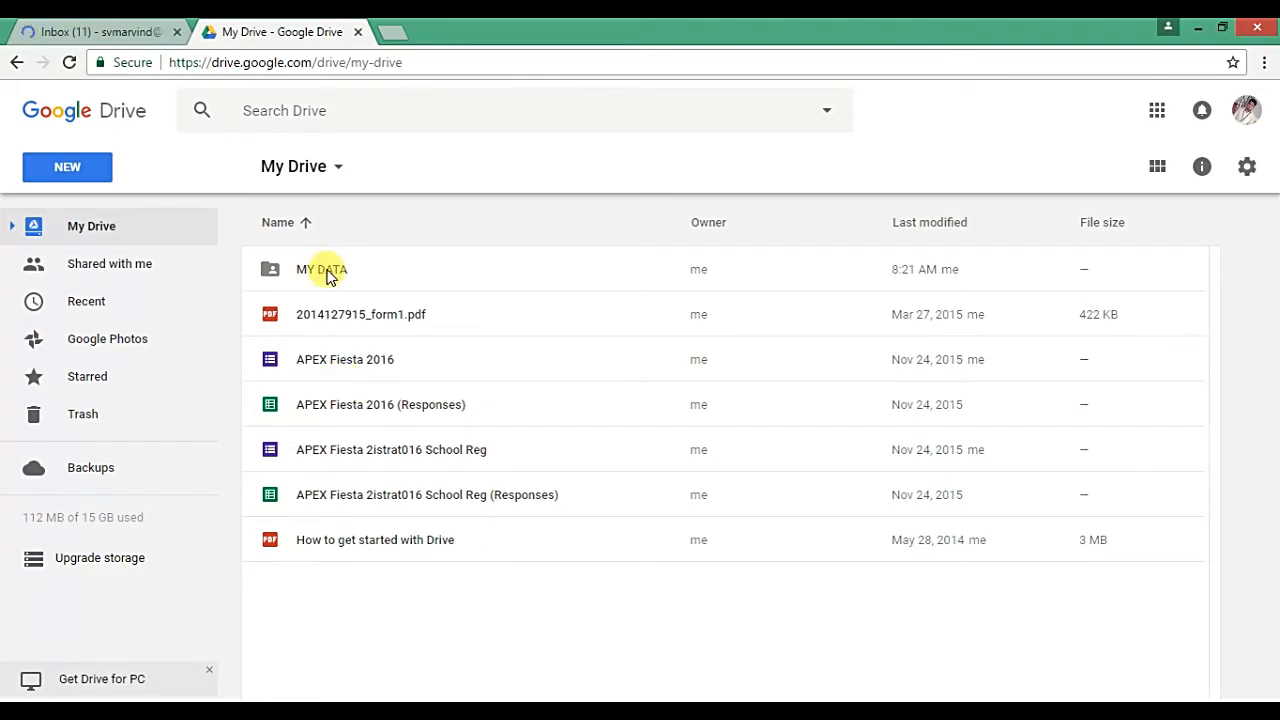
{"action": "left_click", "coordinate": [320, 268]}
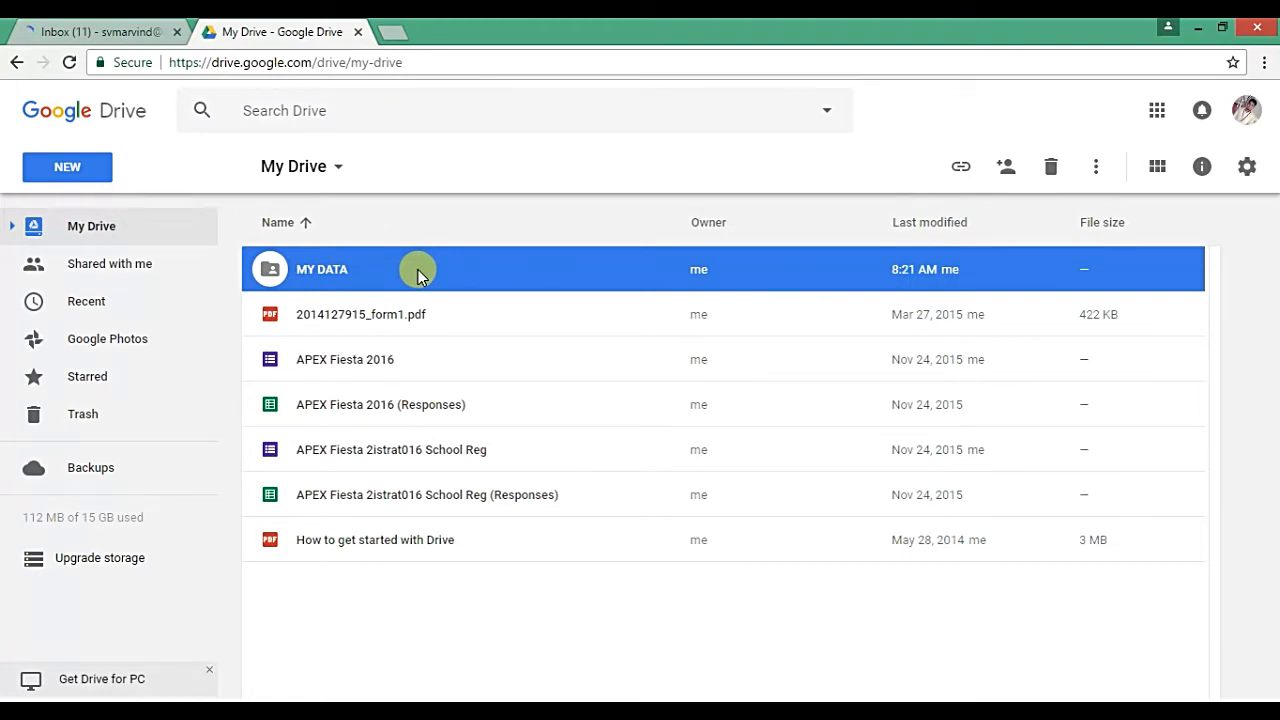
Bring up the Share with others dialog for MY DATA from its right-click menu.
{"action": "right_click", "coordinate": [418, 268]}
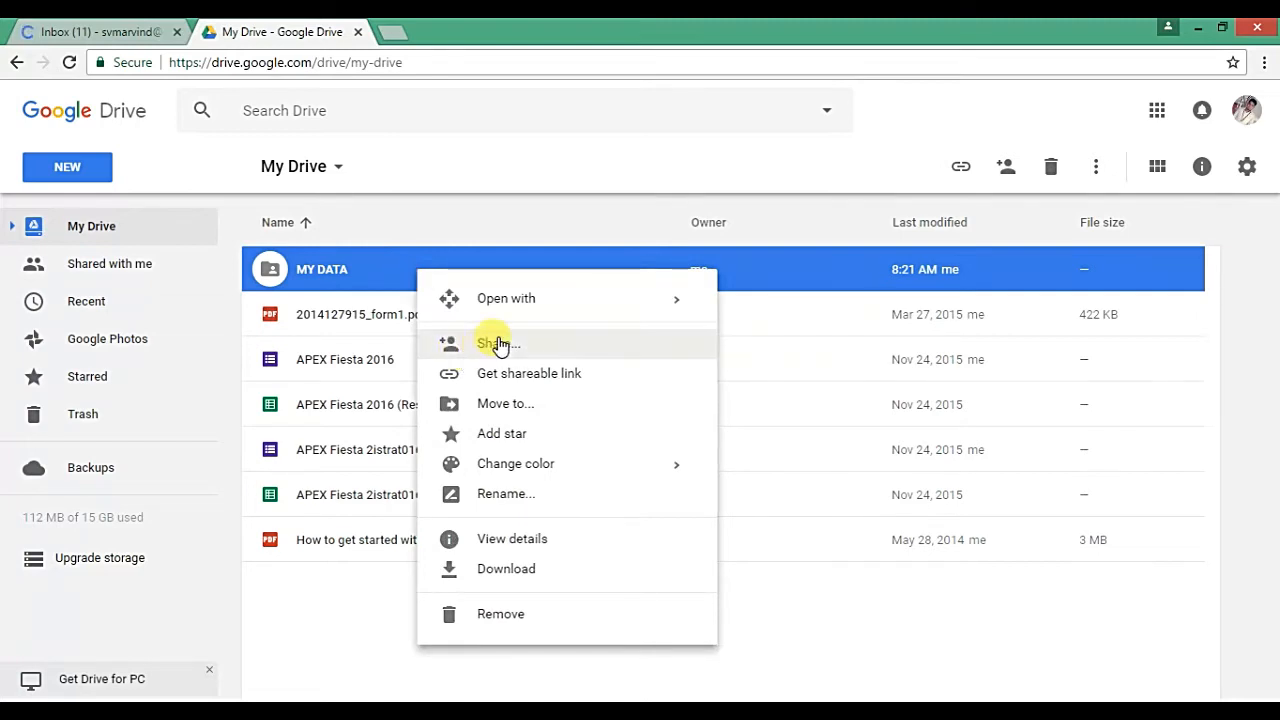
{"action": "left_click", "coordinate": [492, 344]}
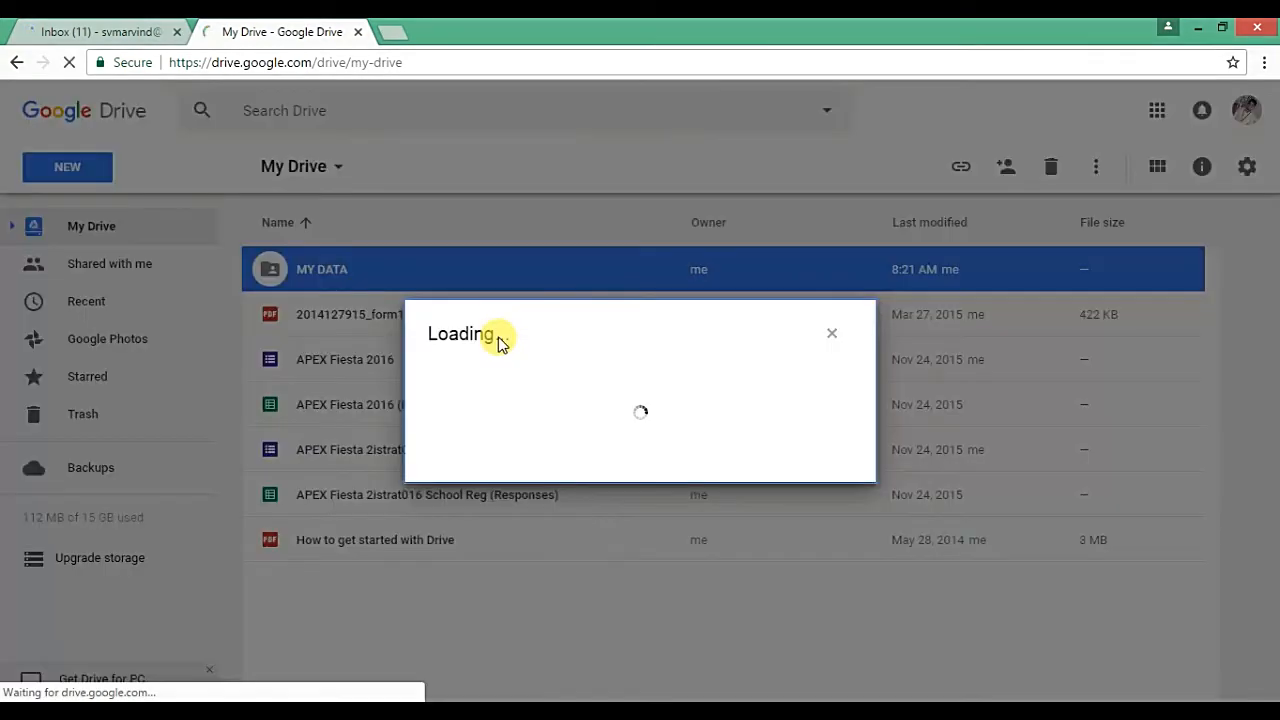
{"action": "mouse_move", "coordinate": [590, 396]}
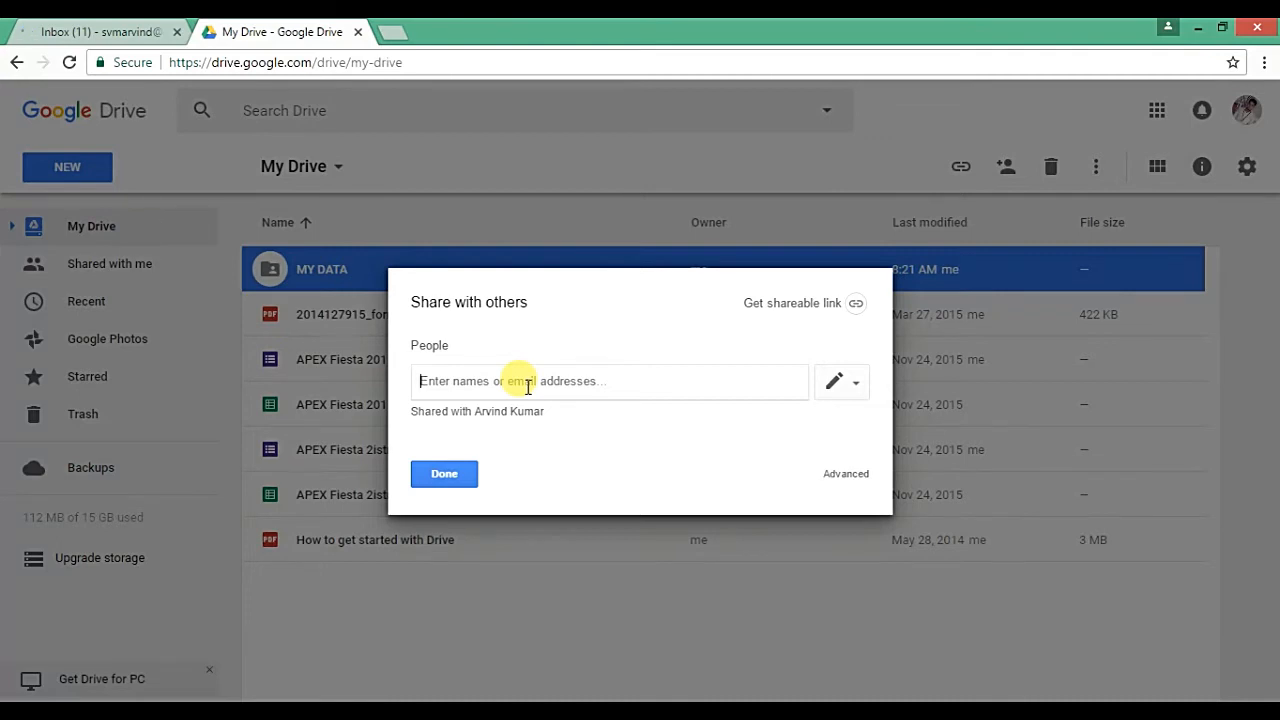
{"action": "type", "text": "arvi"}
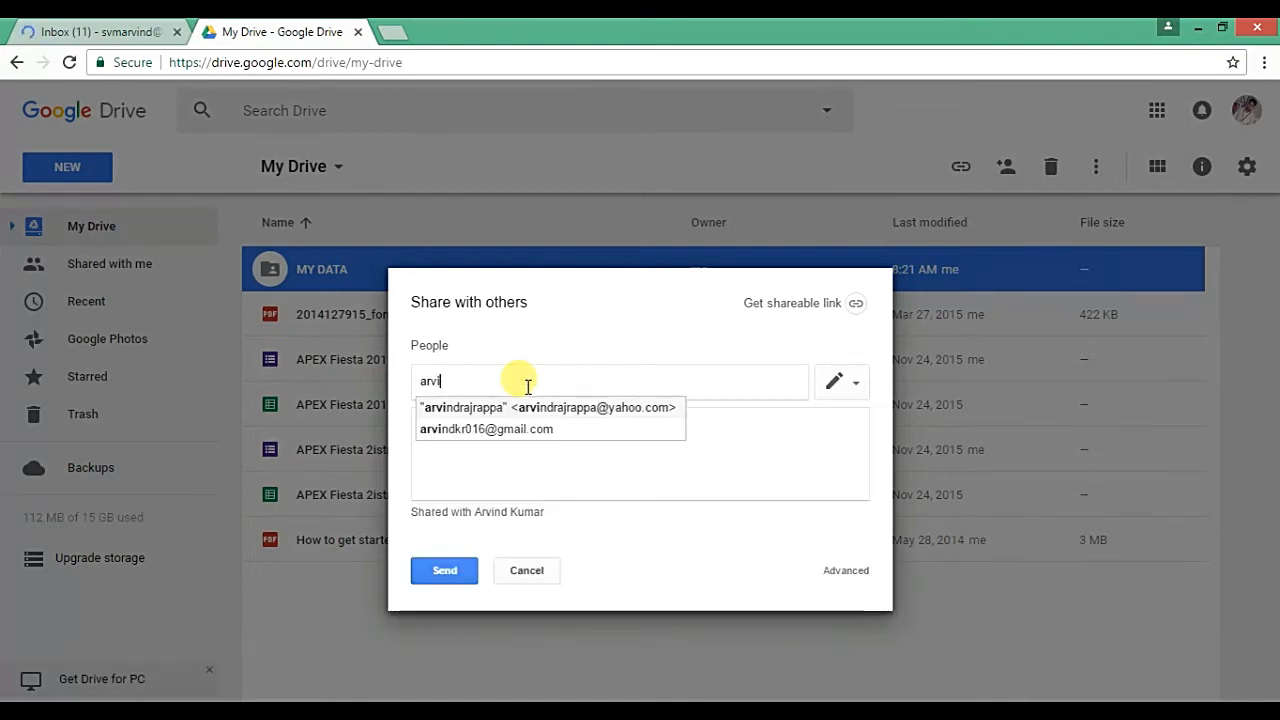
{"action": "type", "text": "ndkr"}
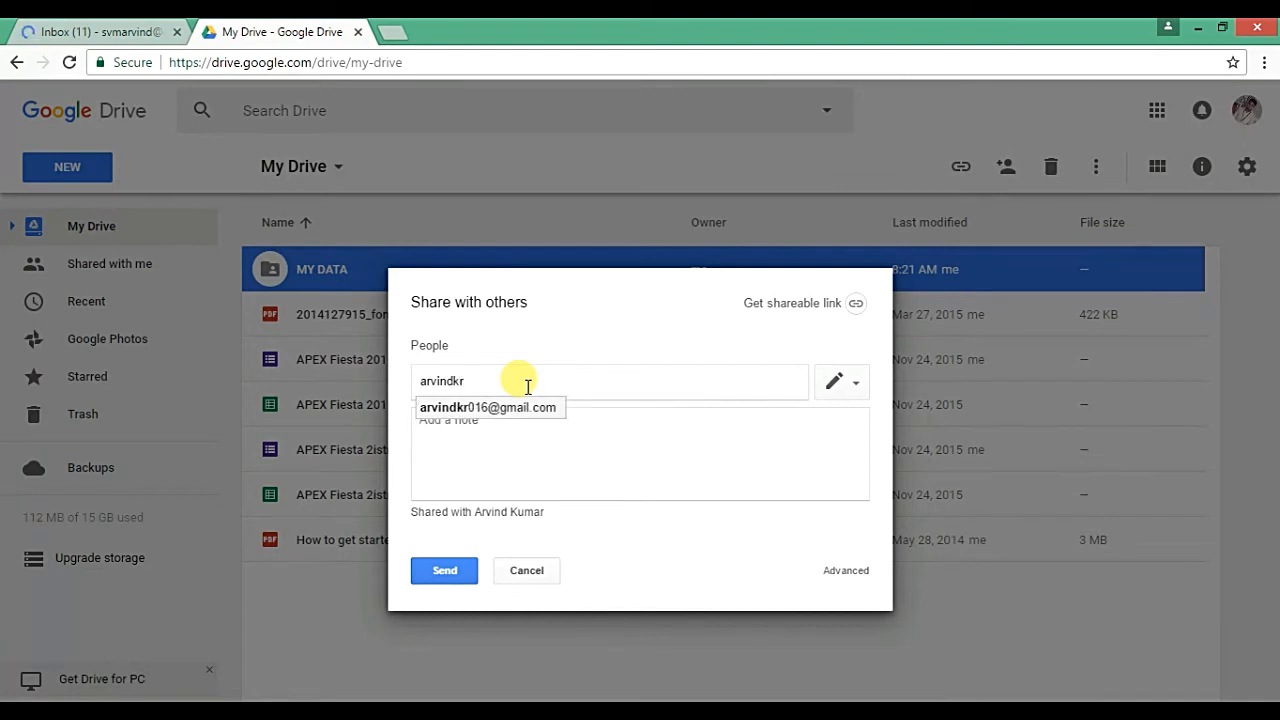
{"action": "left_click", "coordinate": [490, 408]}
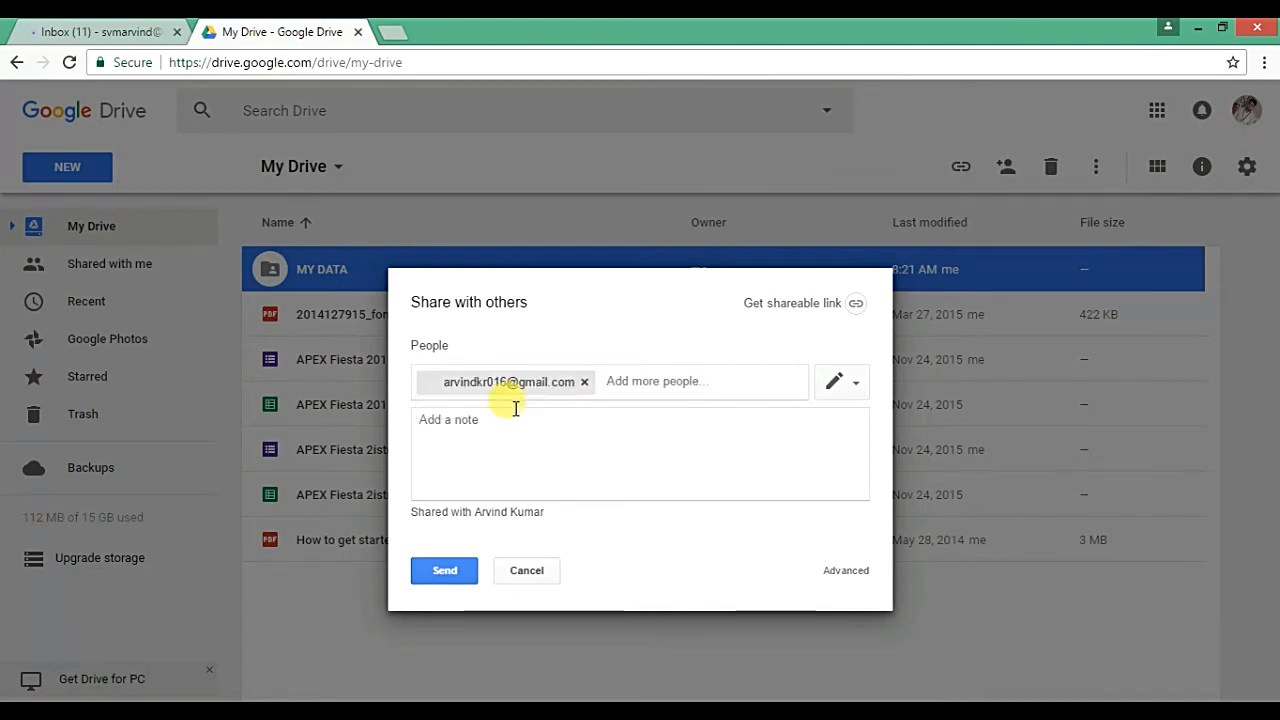
{"action": "mouse_move", "coordinate": [836, 382]}
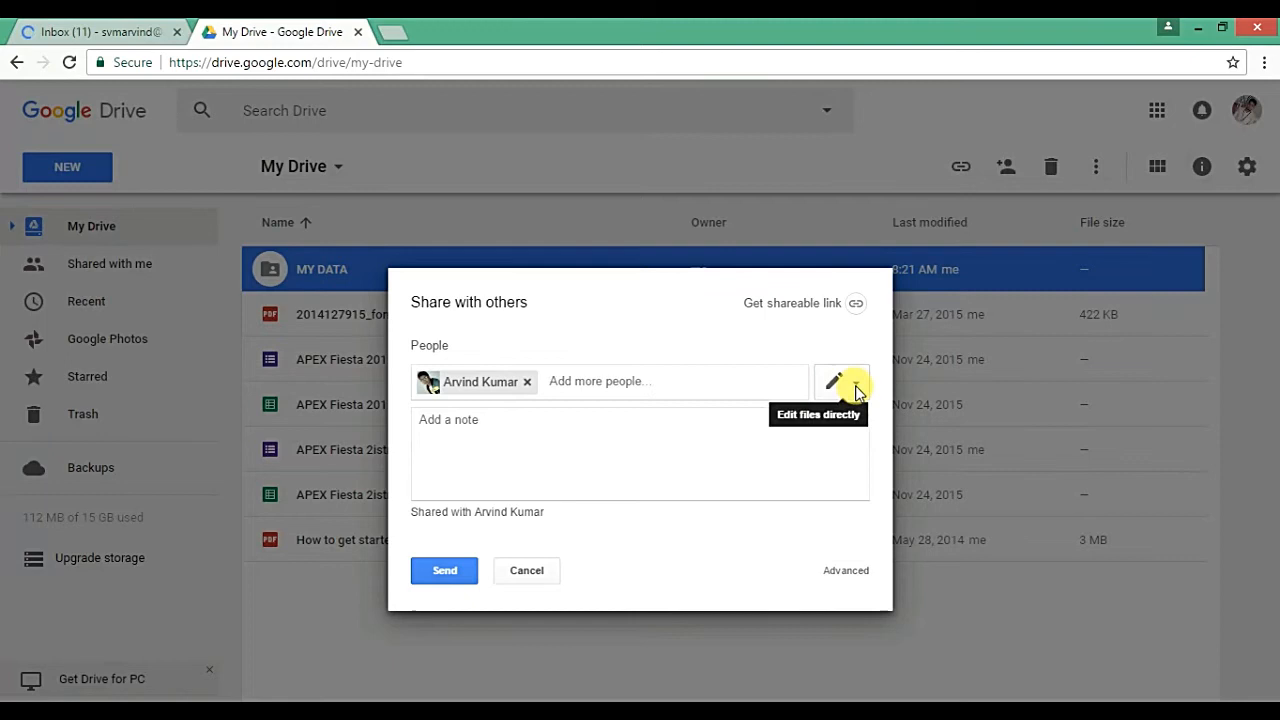
{"action": "left_click", "coordinate": [840, 380]}
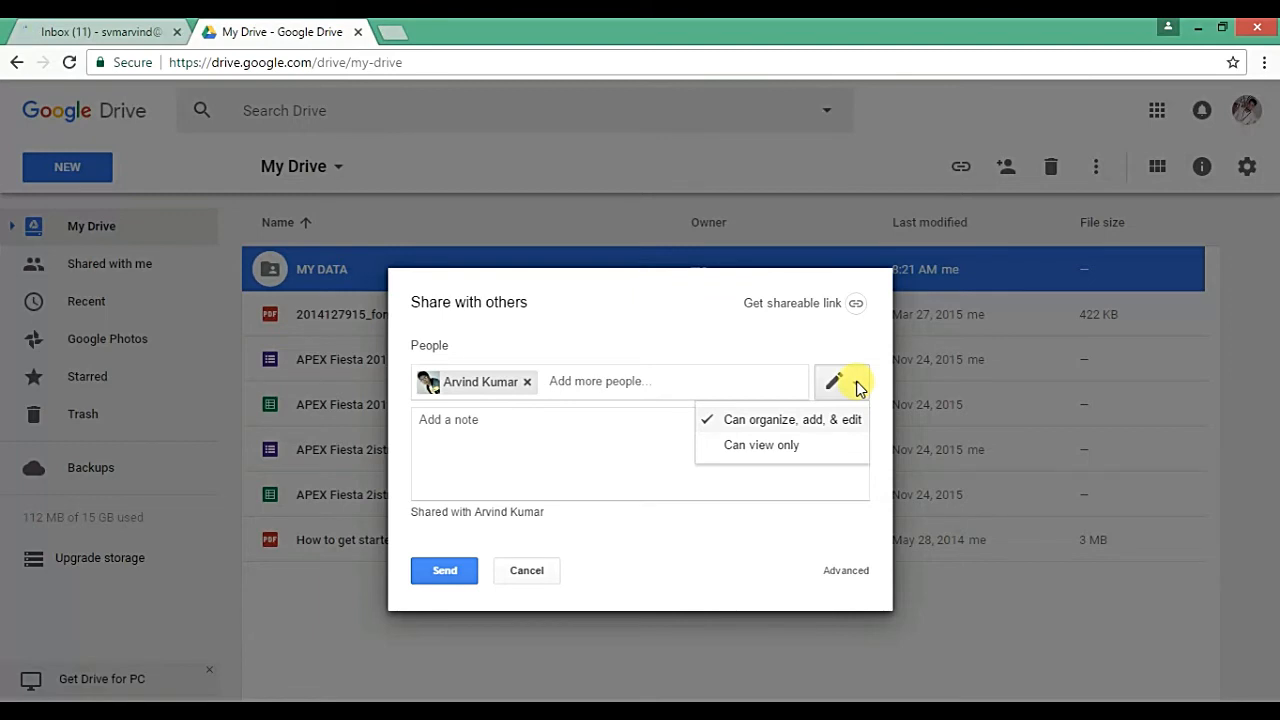
{"action": "mouse_move", "coordinate": [838, 428]}
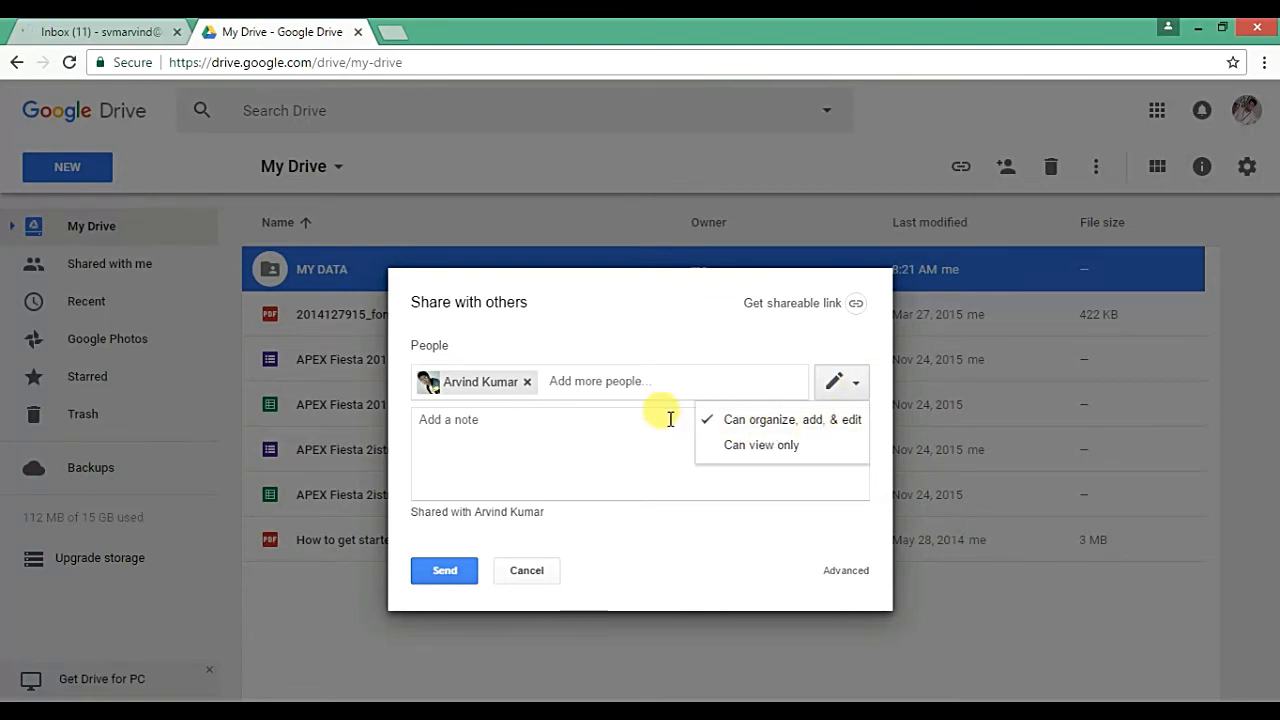
{"action": "mouse_move", "coordinate": [756, 428]}
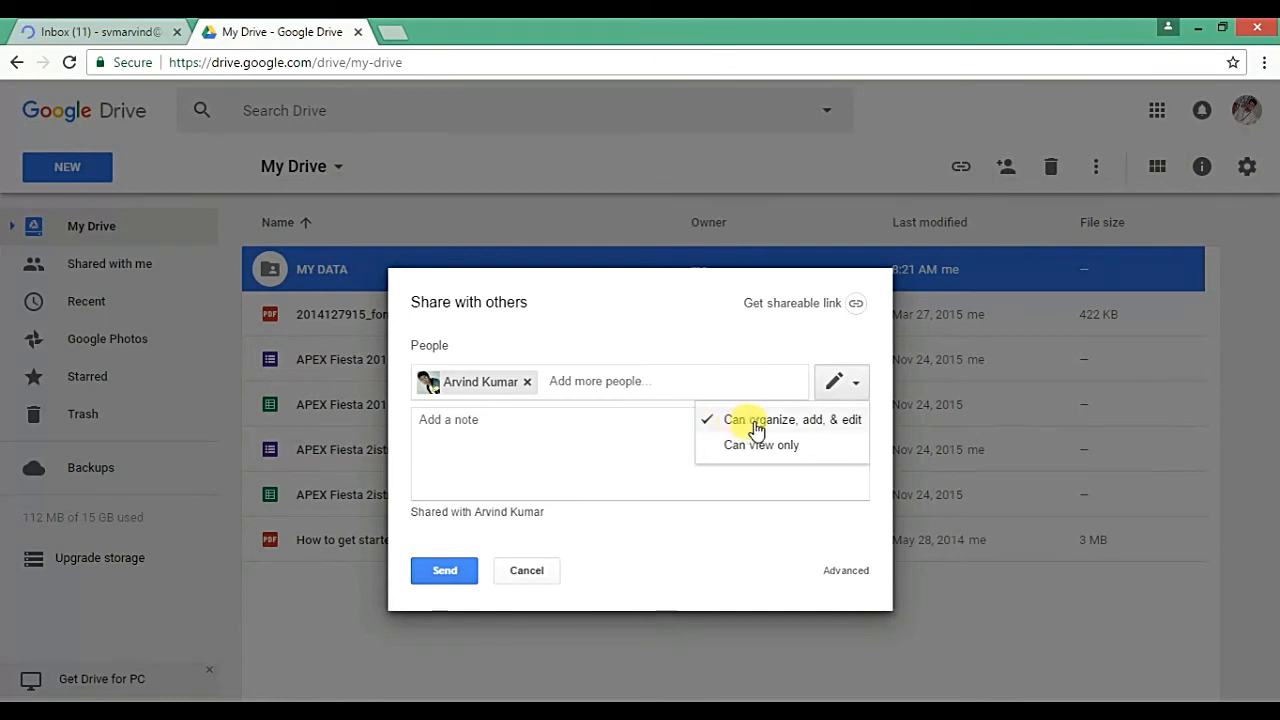
{"action": "mouse_move", "coordinate": [768, 432]}
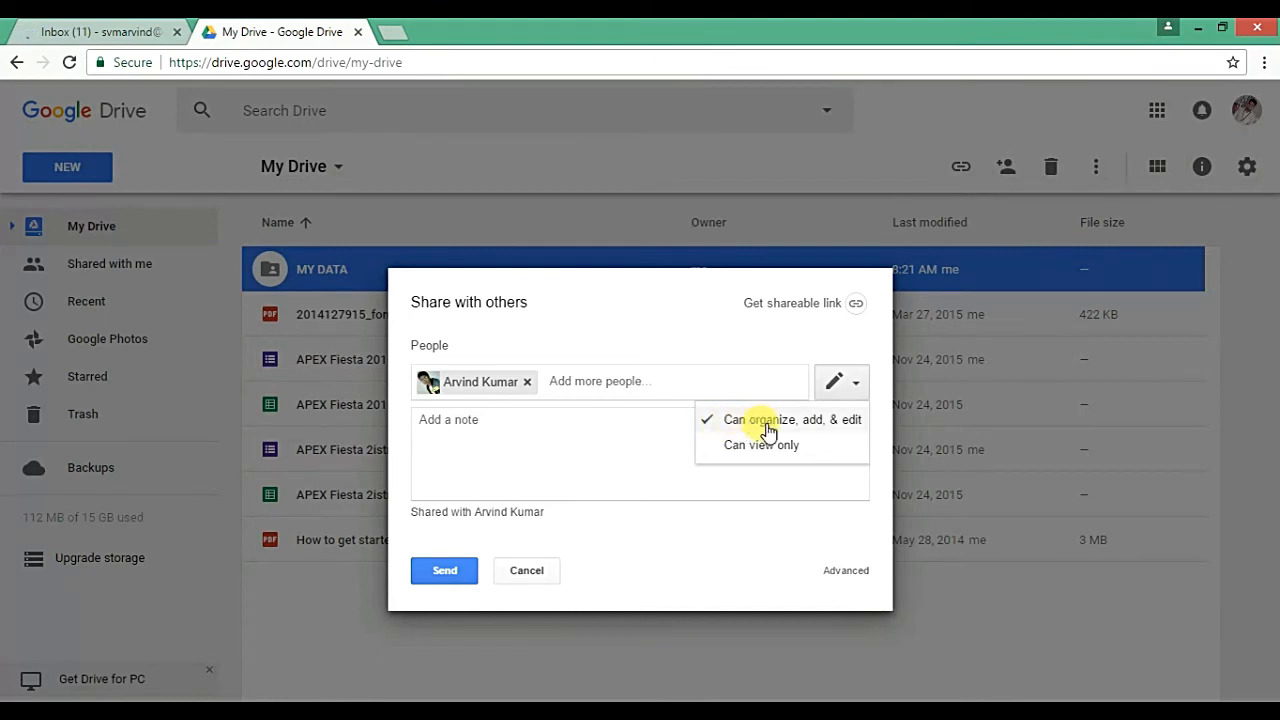
{"action": "mouse_move", "coordinate": [824, 432]}
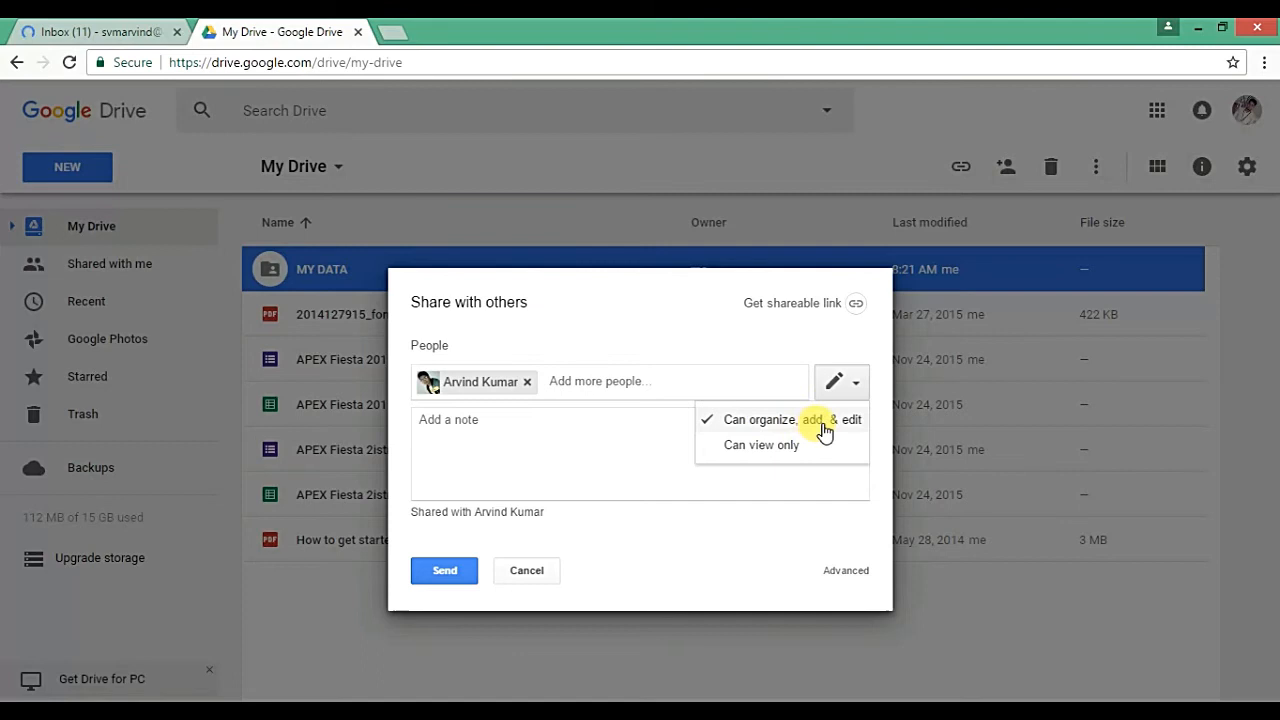
{"action": "mouse_move", "coordinate": [600, 436]}
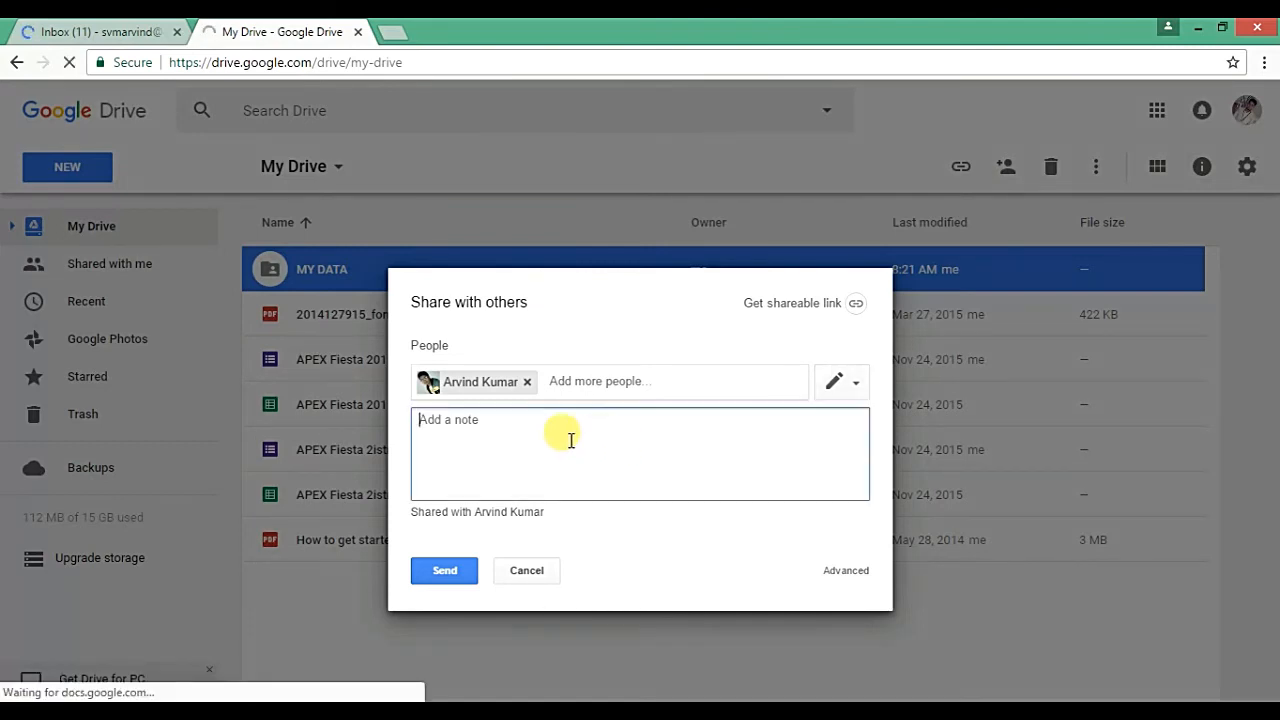
{"action": "mouse_move", "coordinate": [540, 436]}
{"action": "type", "text": "Add some more"}
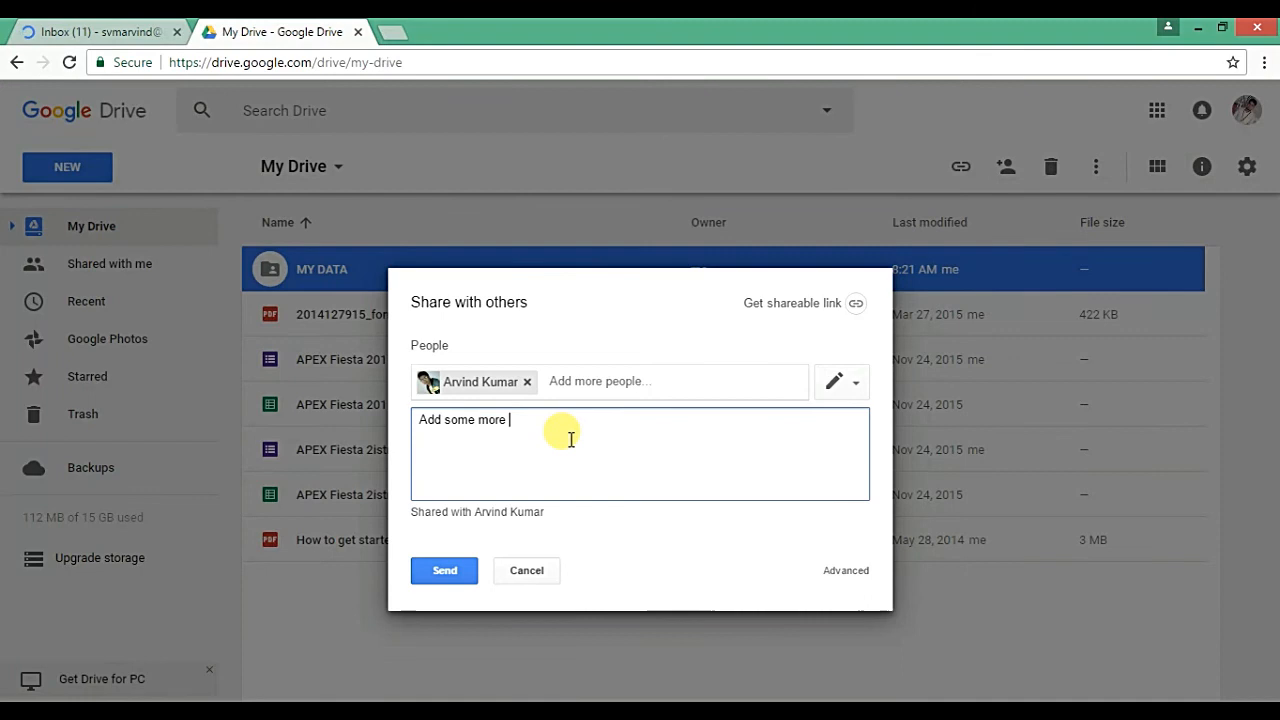
Finish the note 'Add some more data' and send the share invitation.
{"action": "type", "text": "data"}
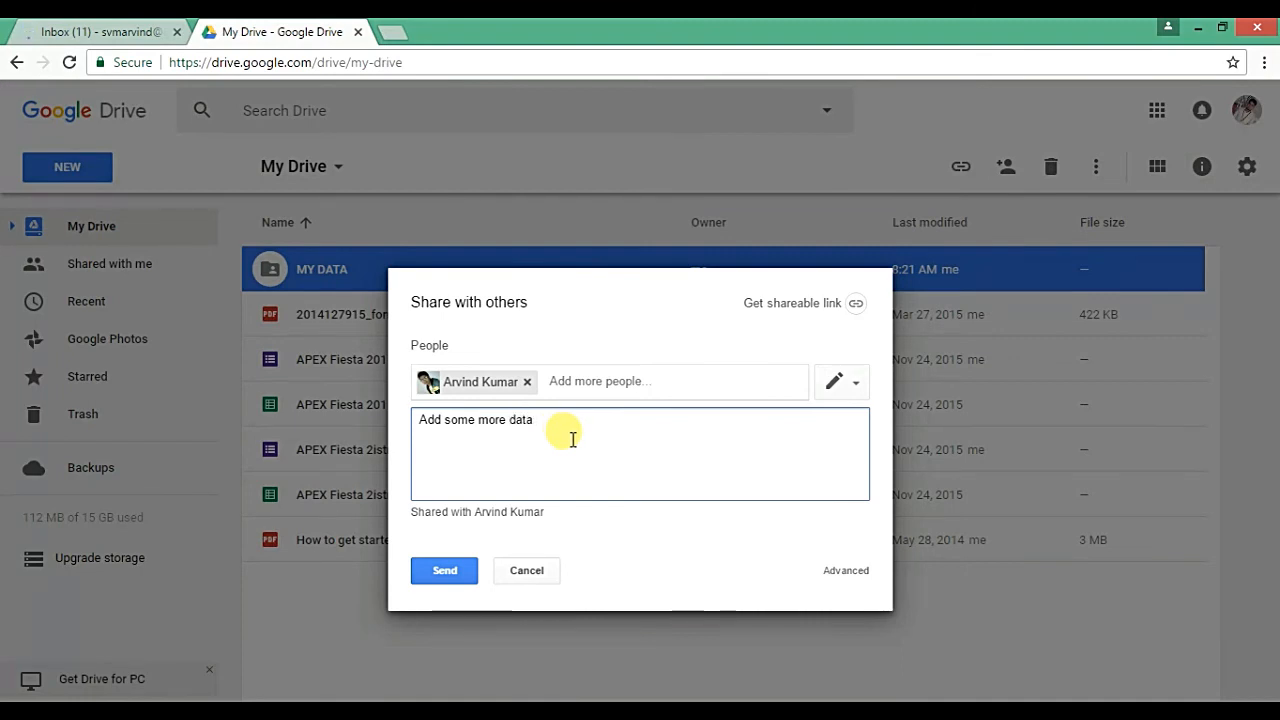
{"action": "left_click", "coordinate": [444, 570]}
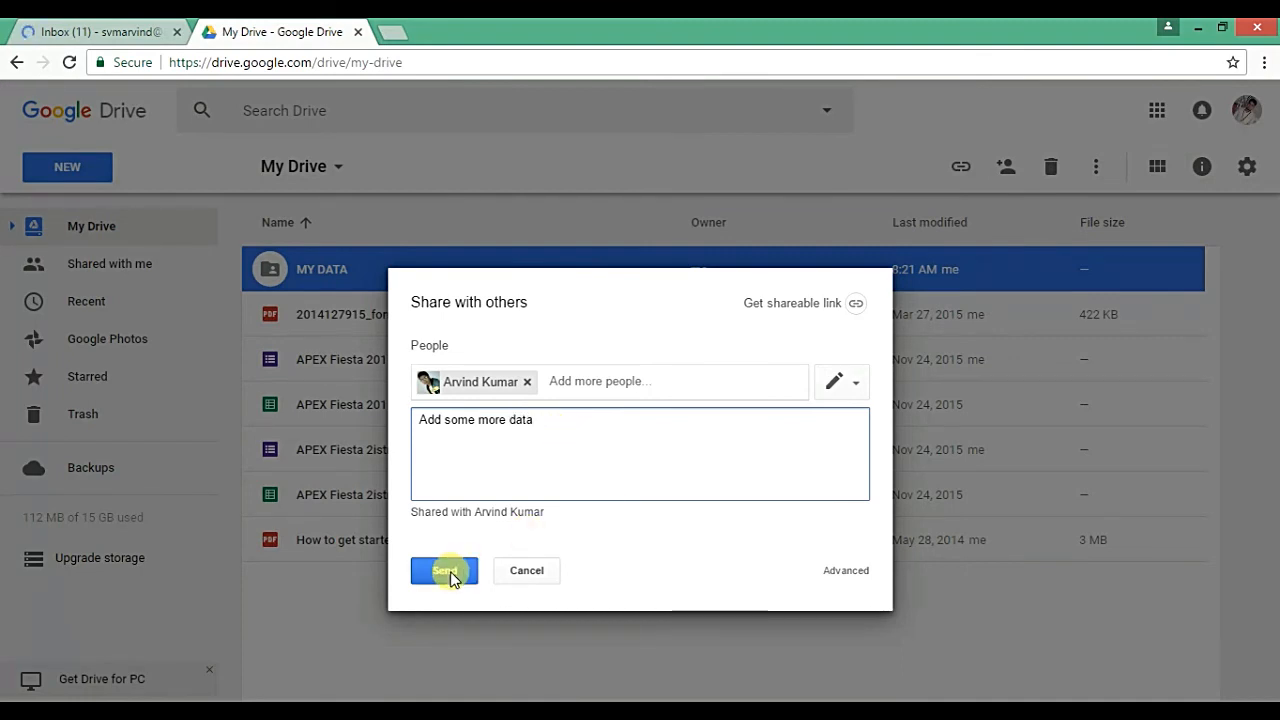
{"action": "left_click", "coordinate": [444, 572]}
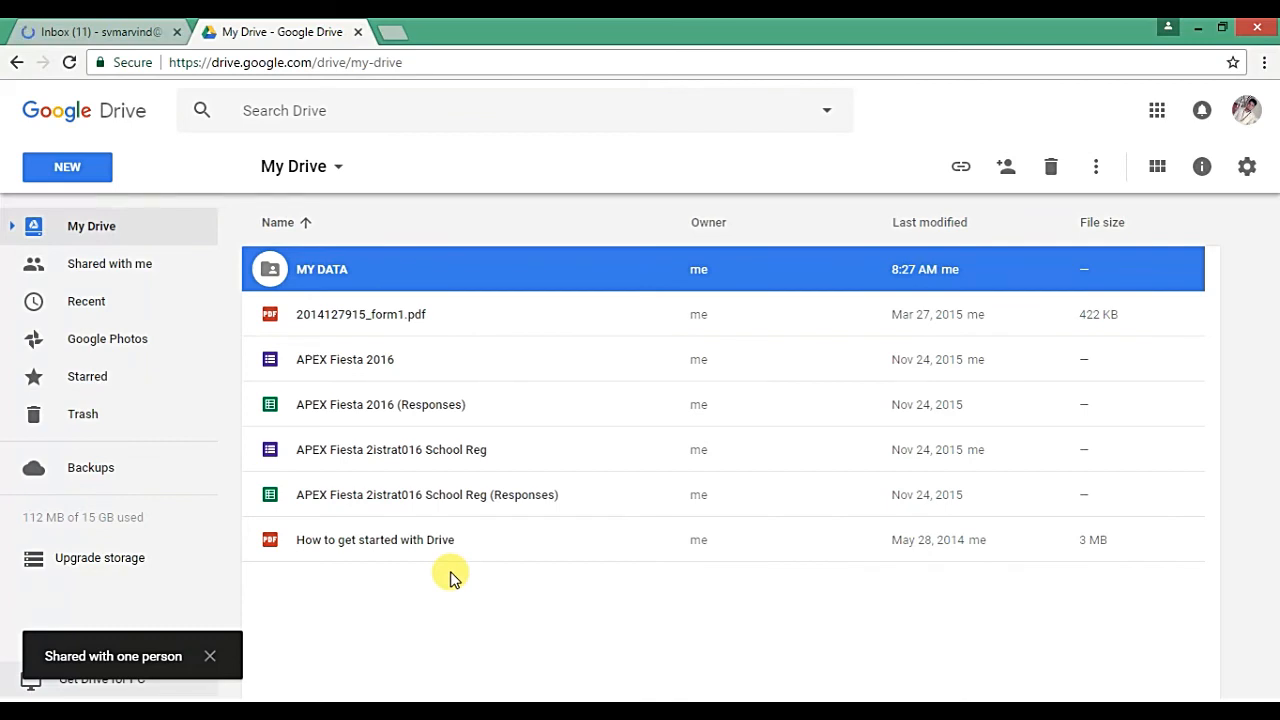
Close the 'Shared with one person' confirmation toast.
{"action": "left_click", "coordinate": [210, 656]}
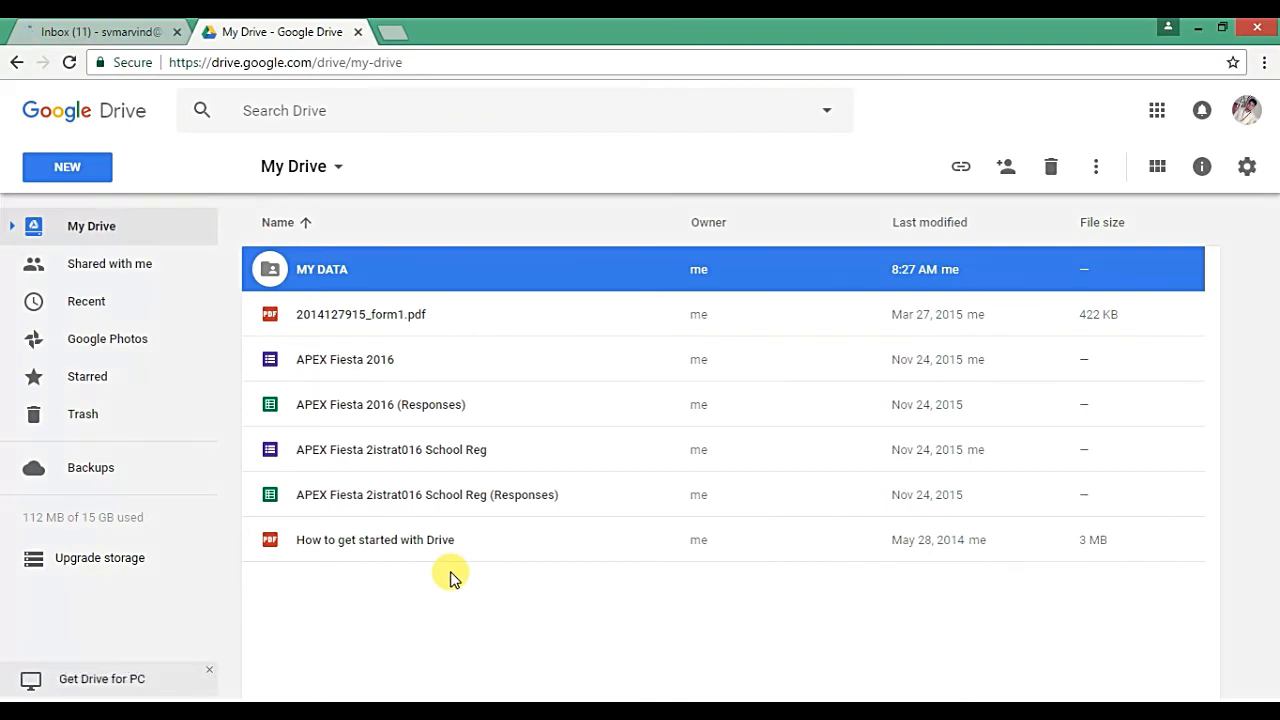